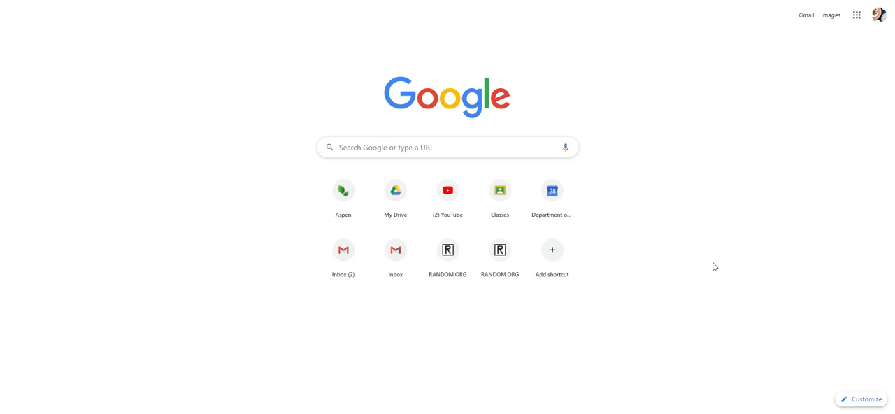
mouse_move(711, 261)
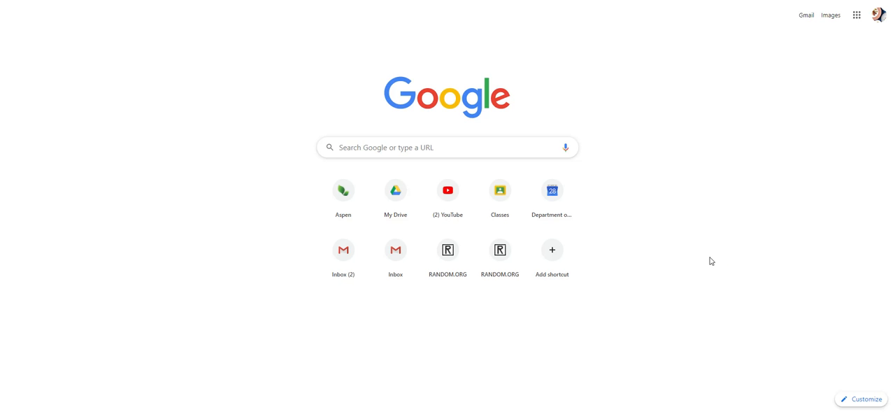
mouse_move(642, 263)
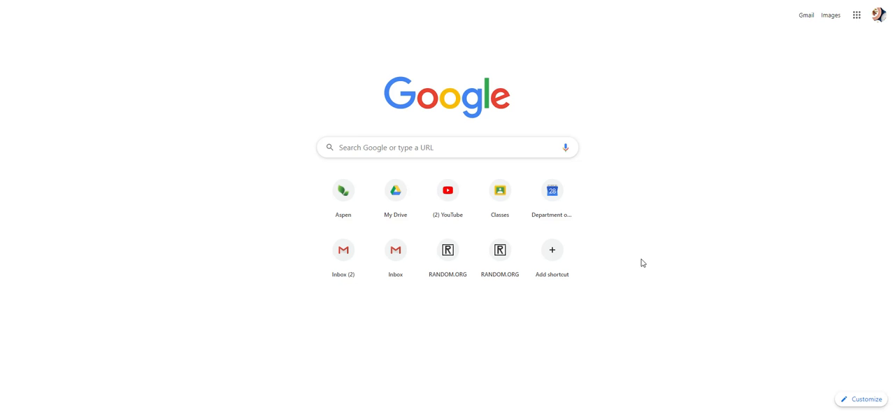
mouse_move(856, 17)
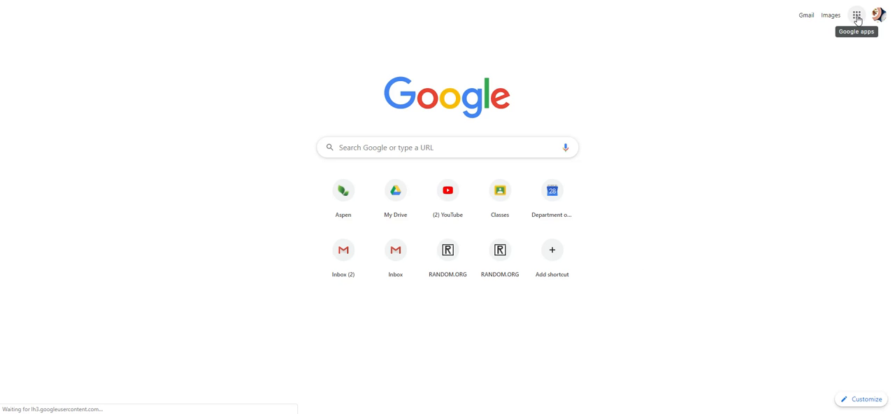
Go to Google Sites from the Google apps grid to see recent sites and templates.
left_click(856, 14)
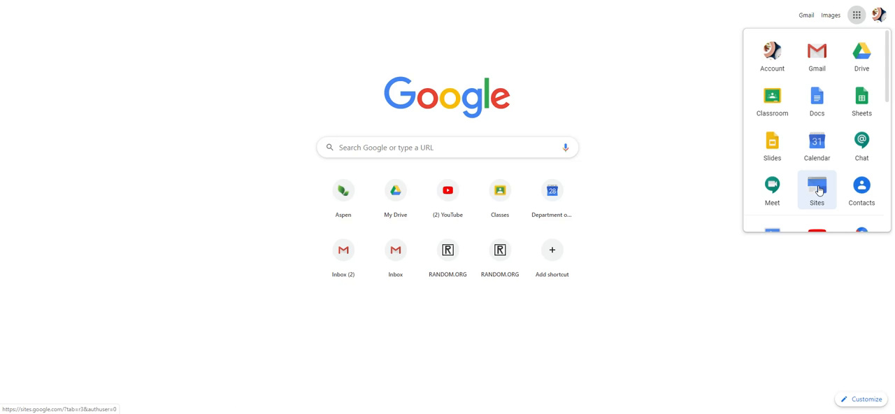
left_click(817, 191)
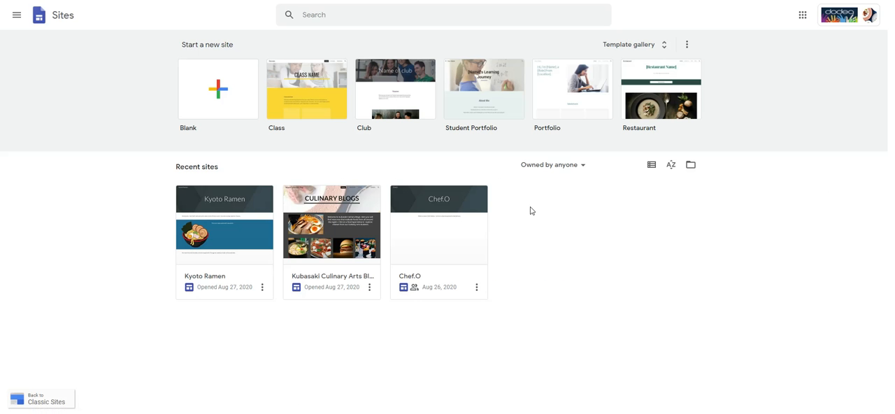
mouse_move(210, 101)
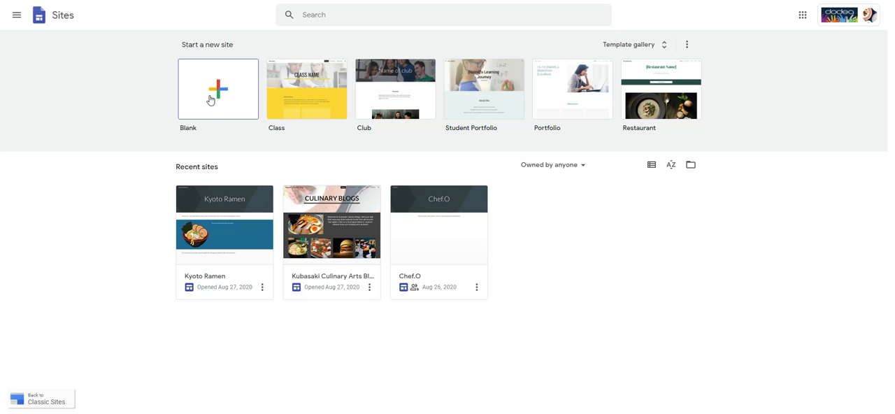
mouse_move(224, 98)
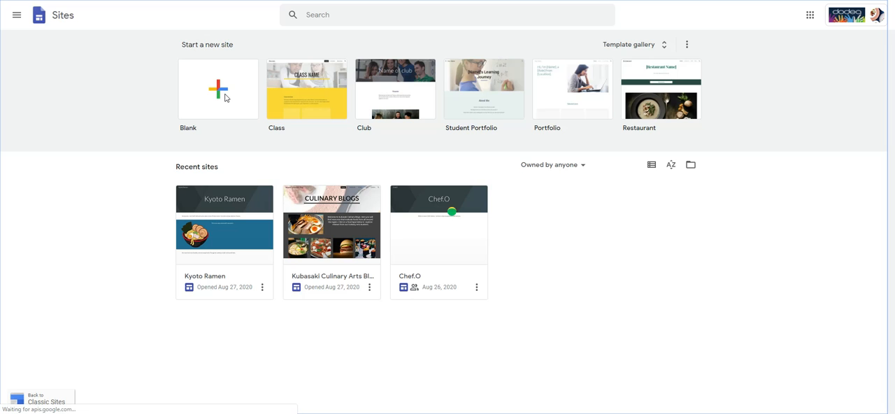
Start a blank site and set its header page title to 'Kyoto Ramen'.
left_click(218, 89)
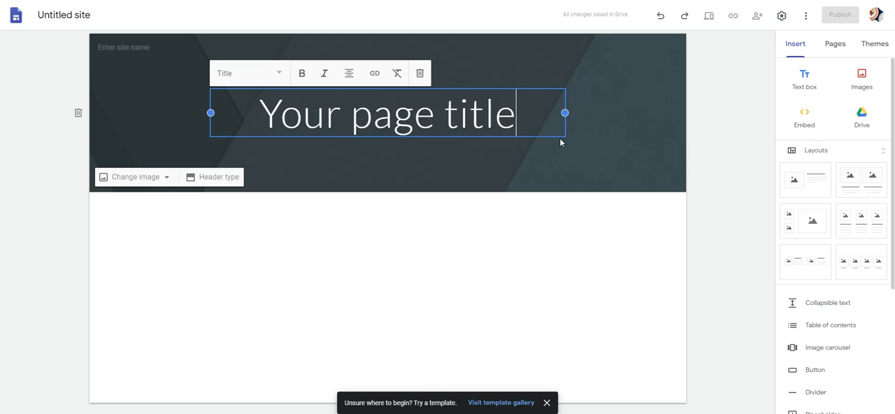
type("Yo")
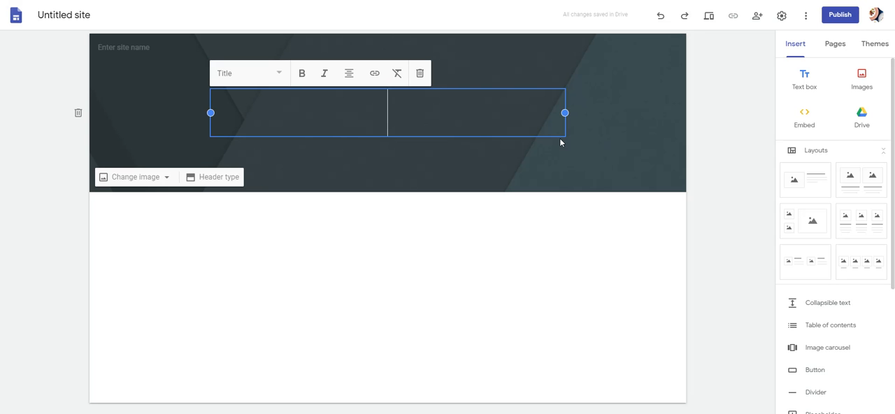
type("Kyoto Ramen")
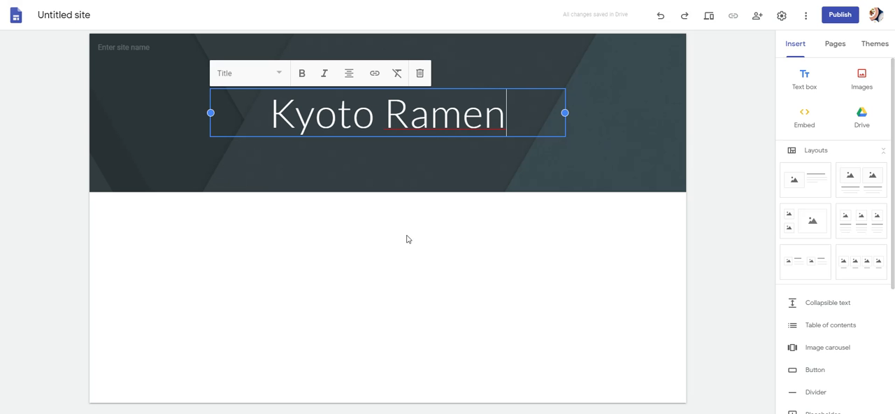
mouse_move(400, 240)
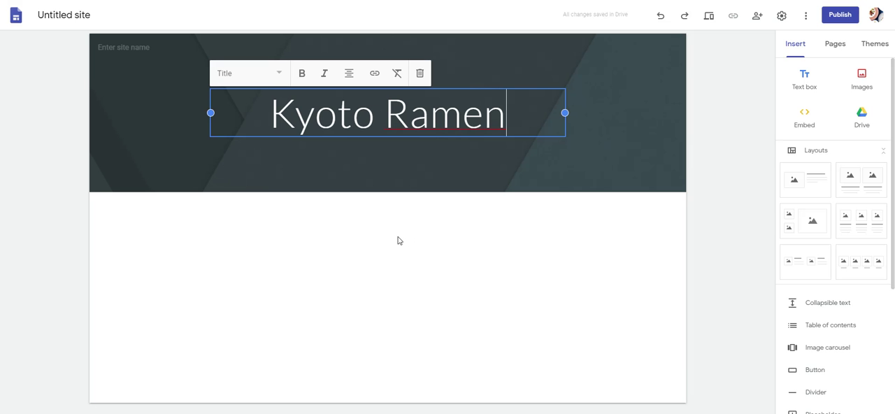
mouse_move(397, 243)
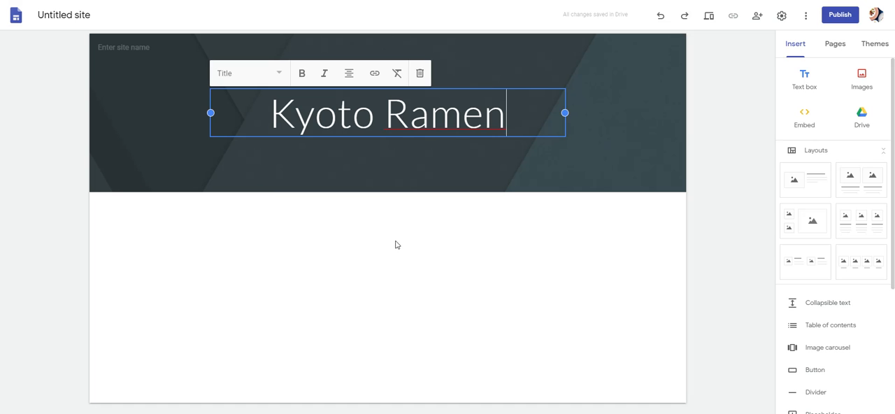
left_click(434, 242)
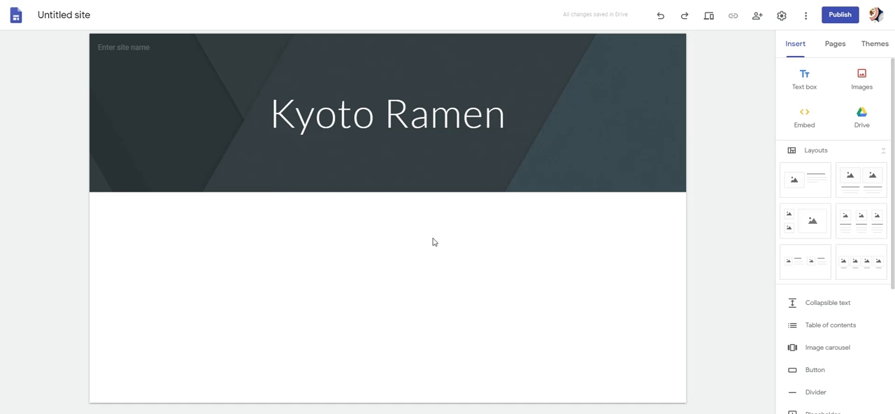
mouse_move(434, 239)
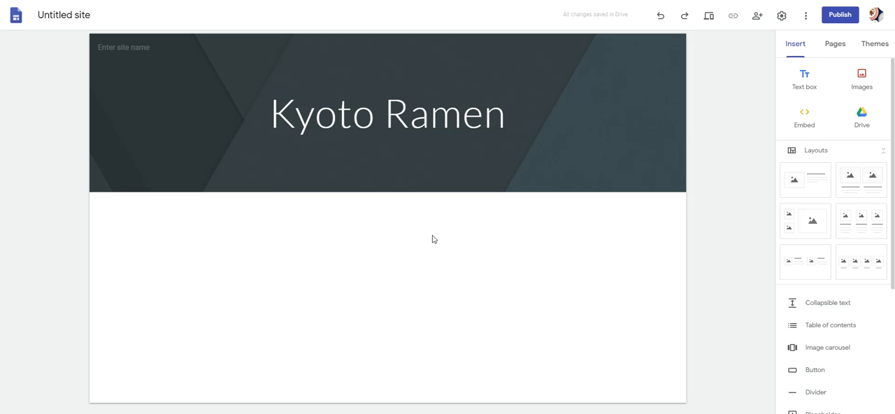
left_click(388, 114)
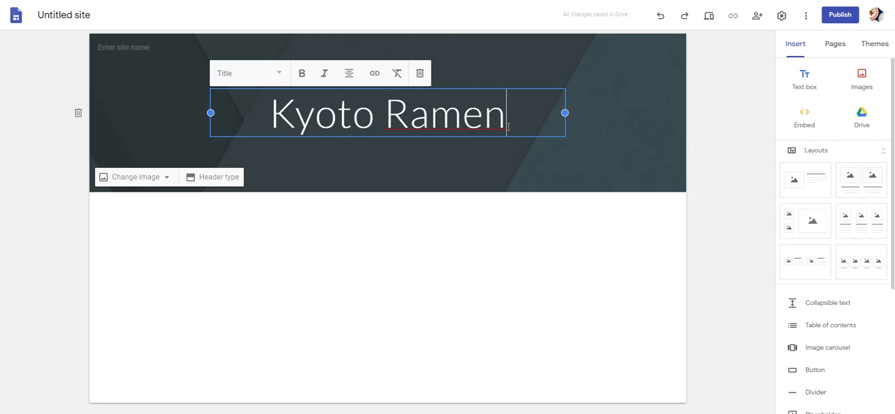
Add a text section reading 'Hello, I am Chef O and I love ramen.'.
left_click(154, 217)
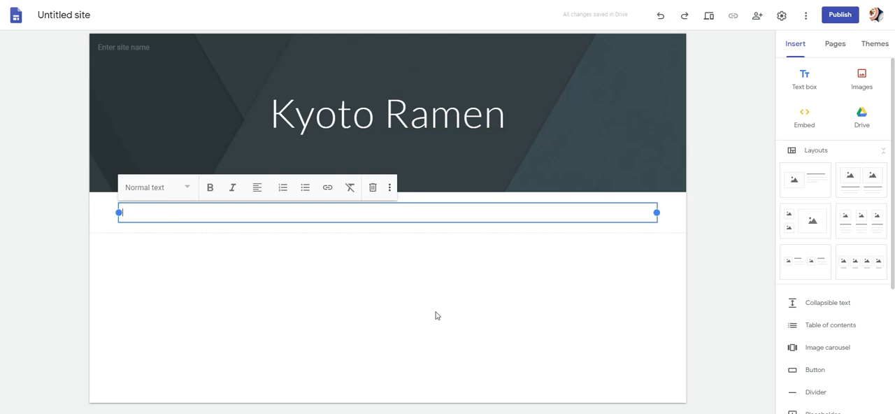
mouse_move(240, 249)
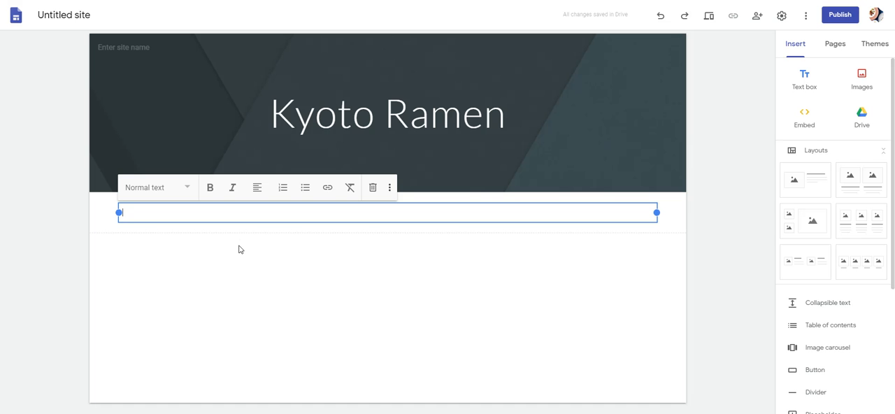
type("Hello")
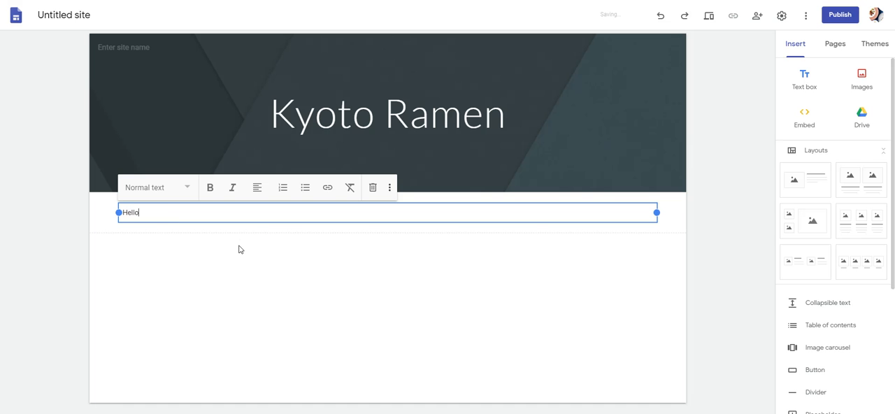
type(", I am Chef")
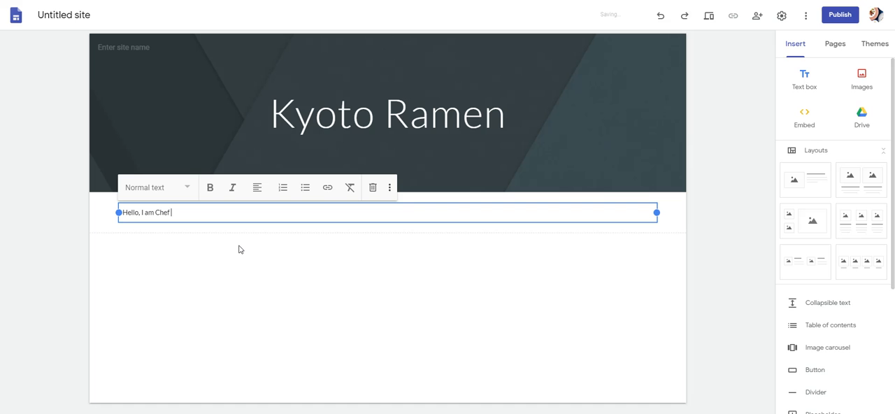
type("O and I")
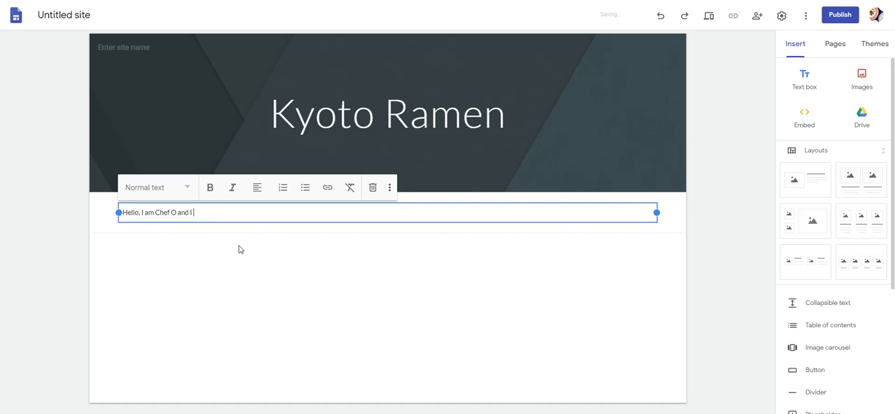
type("love")
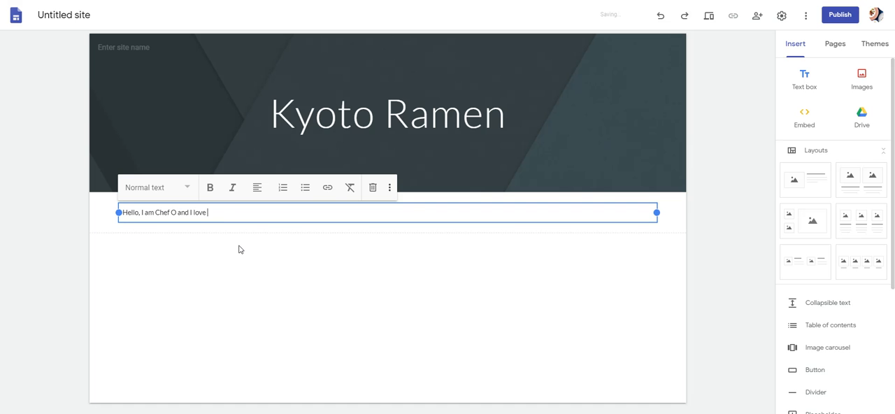
type("ramen")
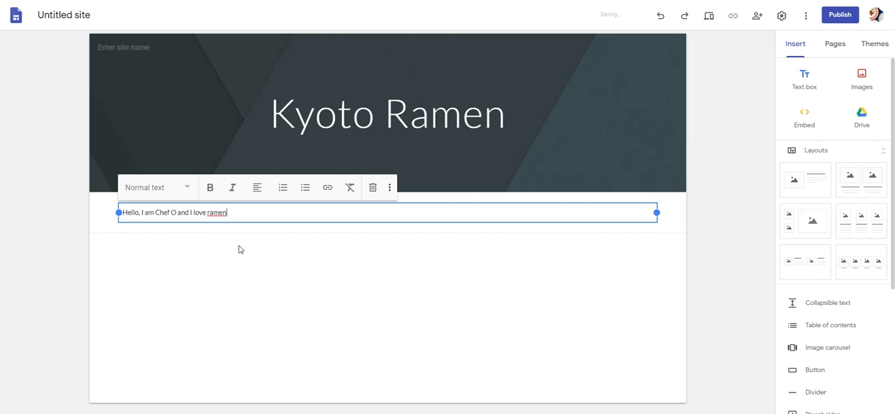
type(".")
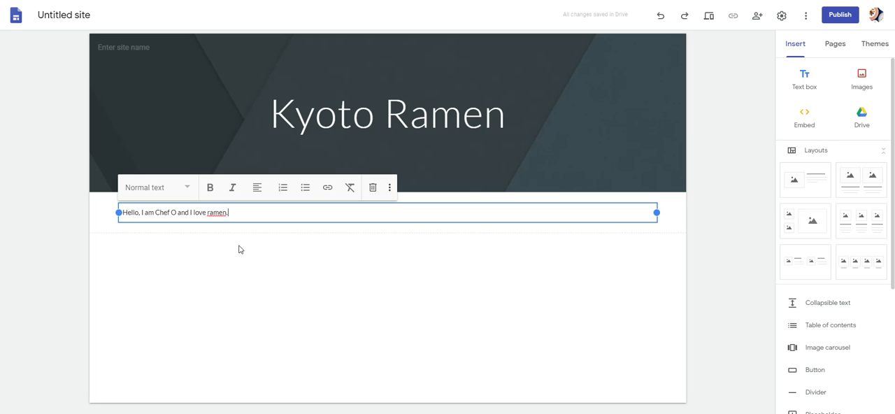
type("\" \"")
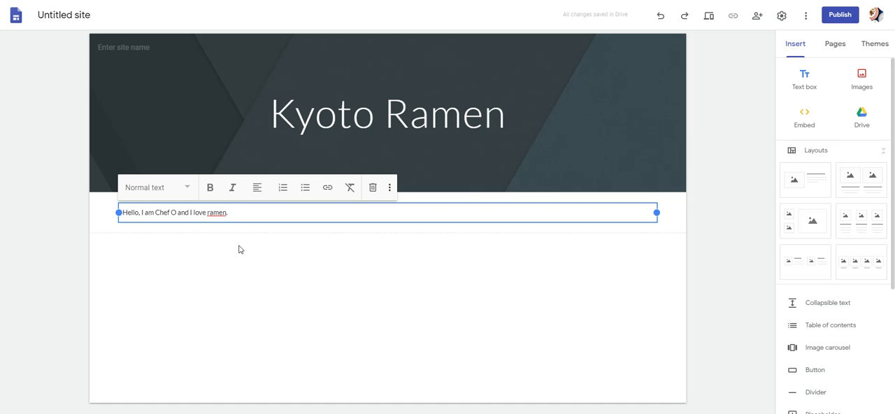
Add the numbered points: why you chose your food, why we should listen, something about you.
type("1")
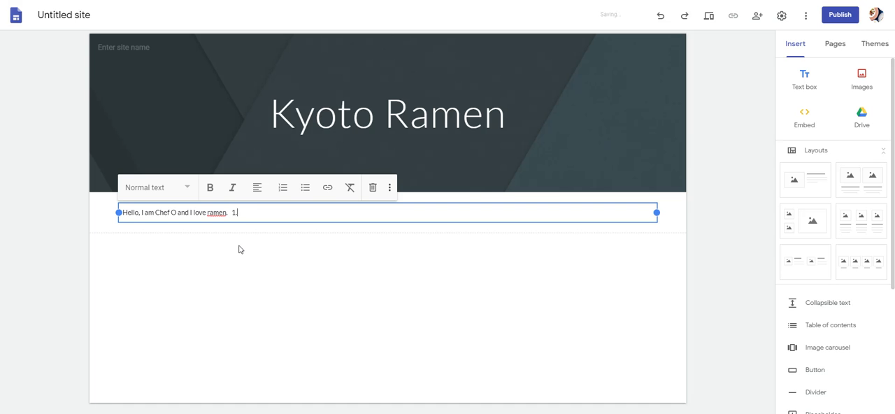
type("Why")
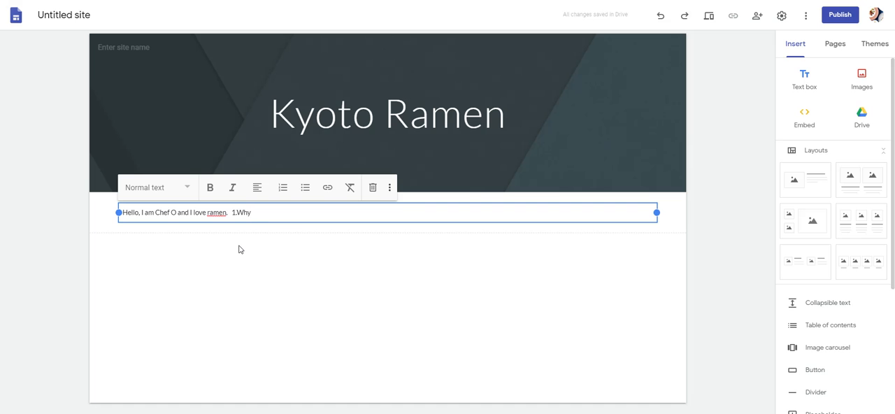
type("you chose your food")
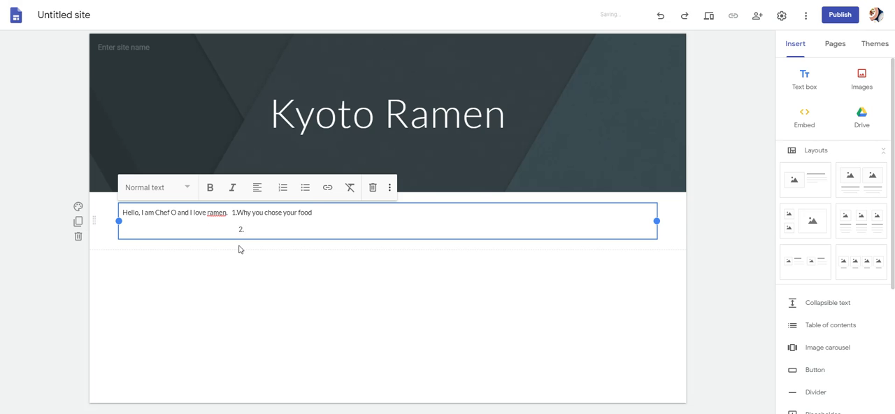
type("Why")
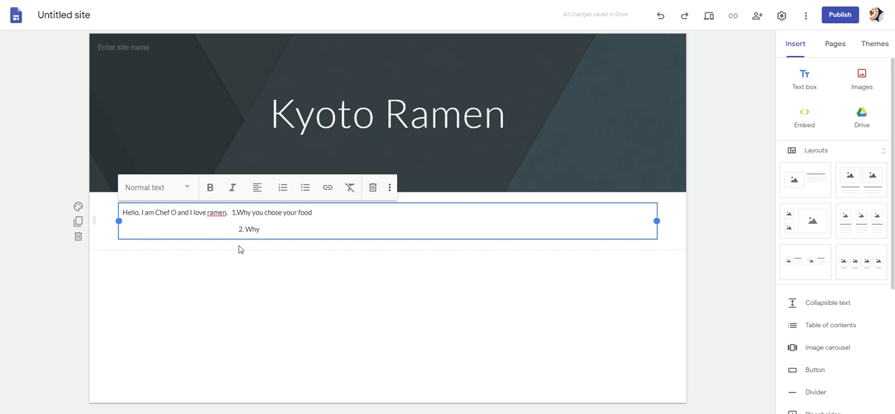
type("we should")
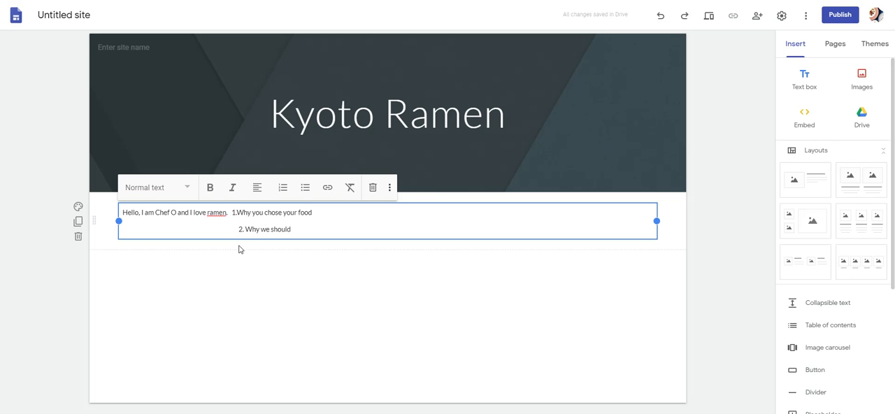
type("listen")
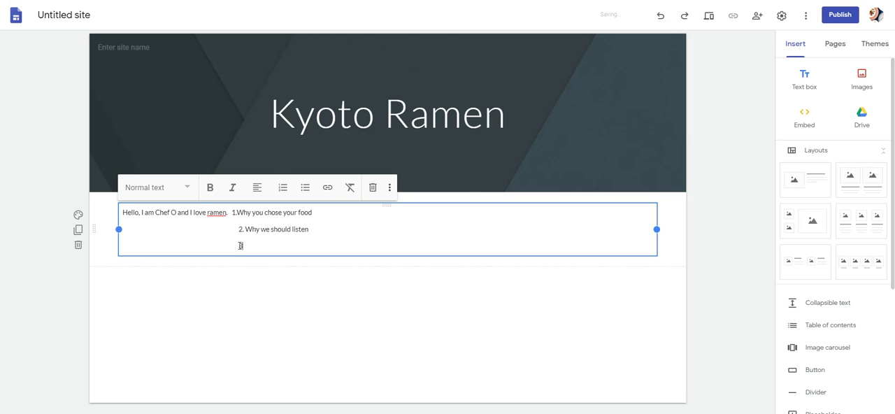
type("Something about you.")
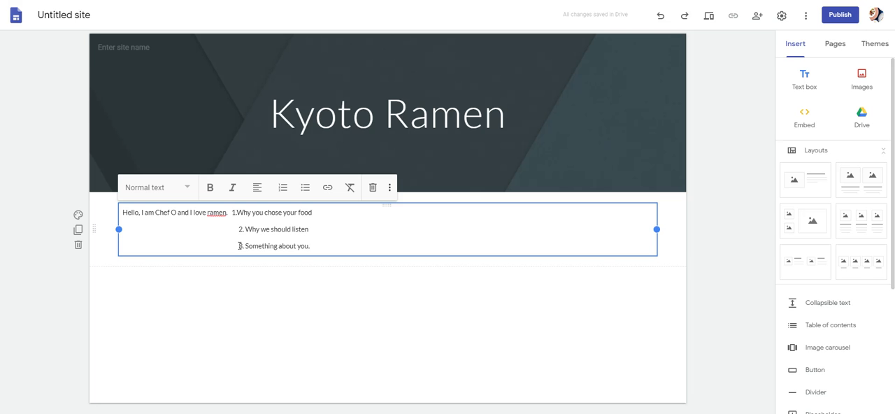
left_click(364, 305)
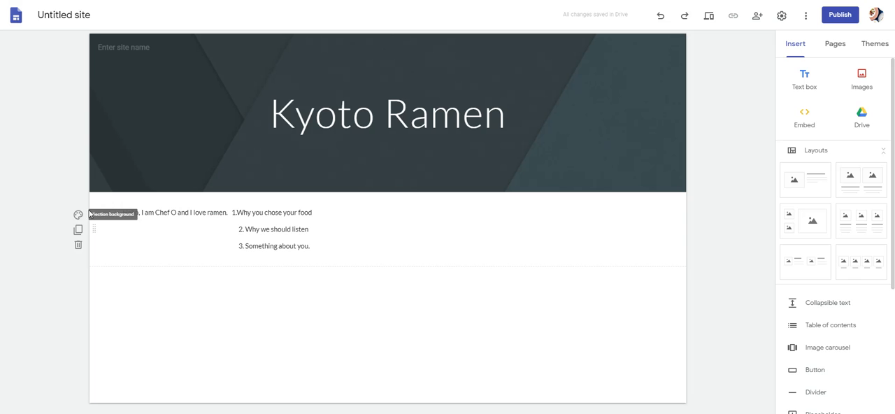
Apply the dark blue Emphasis 2 background to the introduction section.
left_click(78, 214)
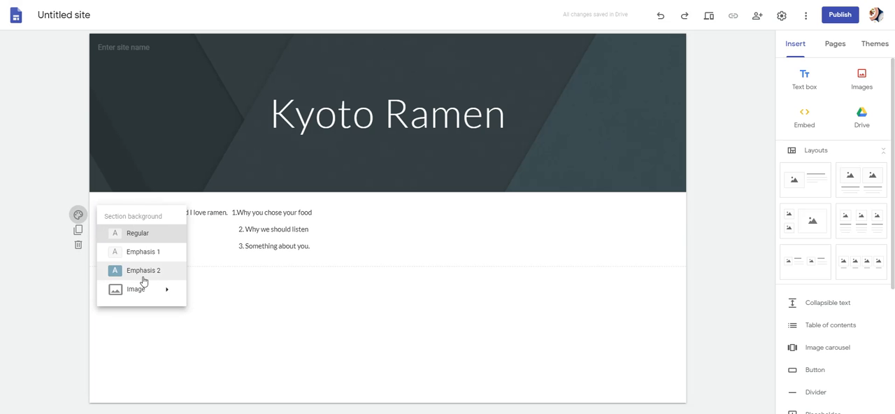
left_click(142, 270)
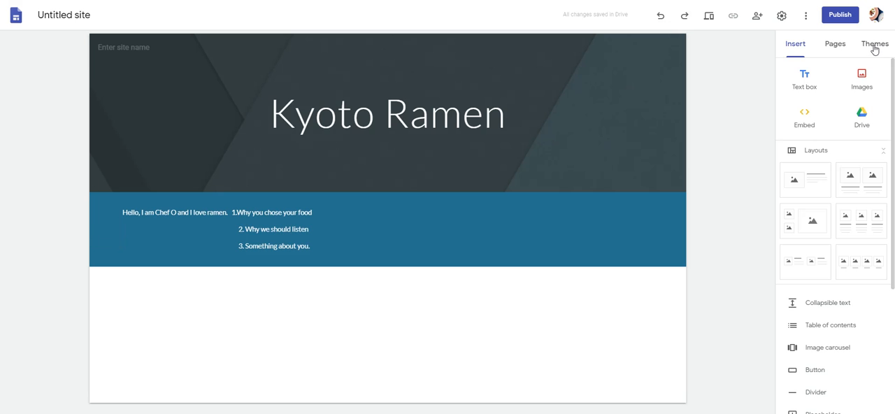
mouse_move(732, 179)
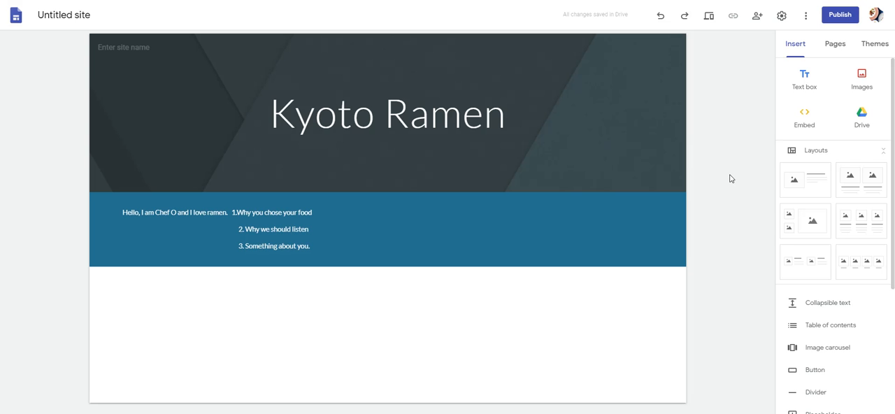
mouse_move(319, 301)
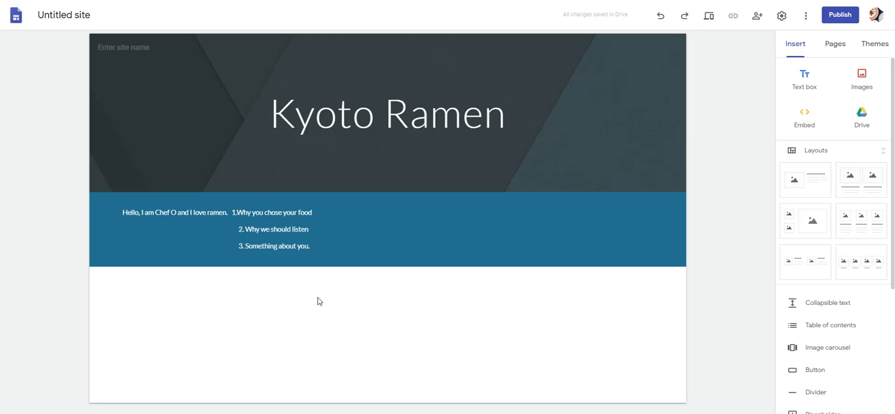
mouse_move(185, 292)
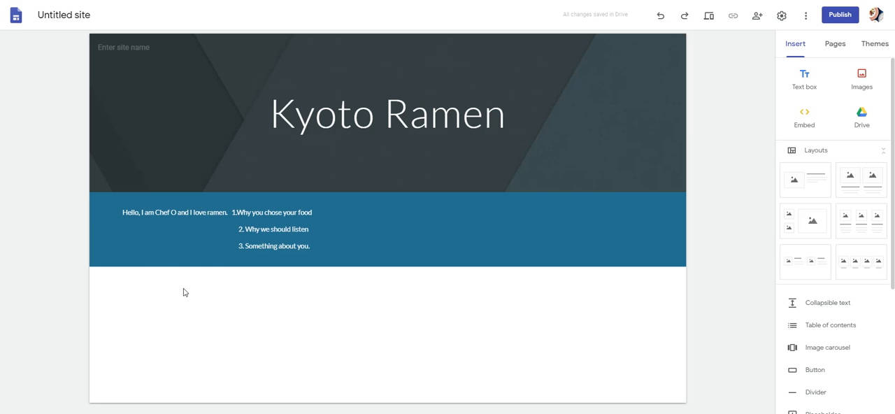
Bring up the quick insert wheel in the empty area below the blue section.
left_click(182, 293)
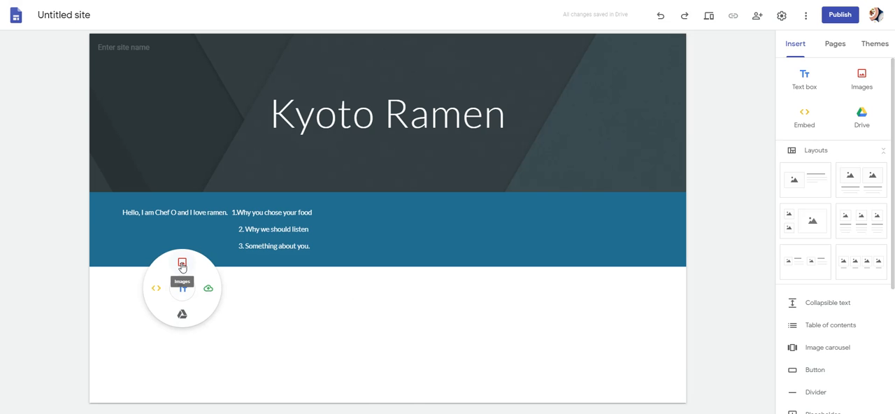